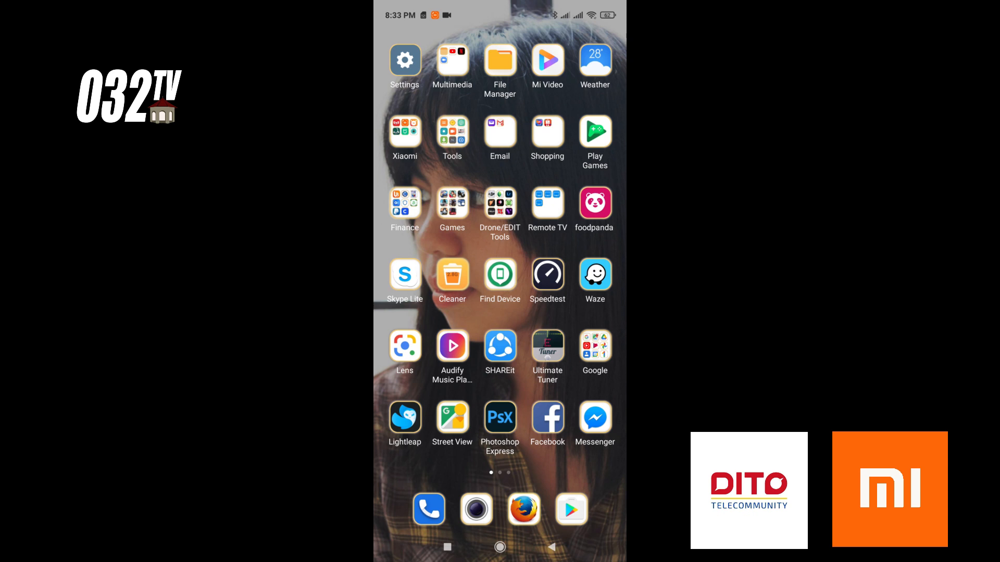
Step: Dial the hidden service code *#*#86583#*#* on the dialpad to enable VoLTE for the DITO SIM
{"action": "left_click", "coordinate": [428, 509]}
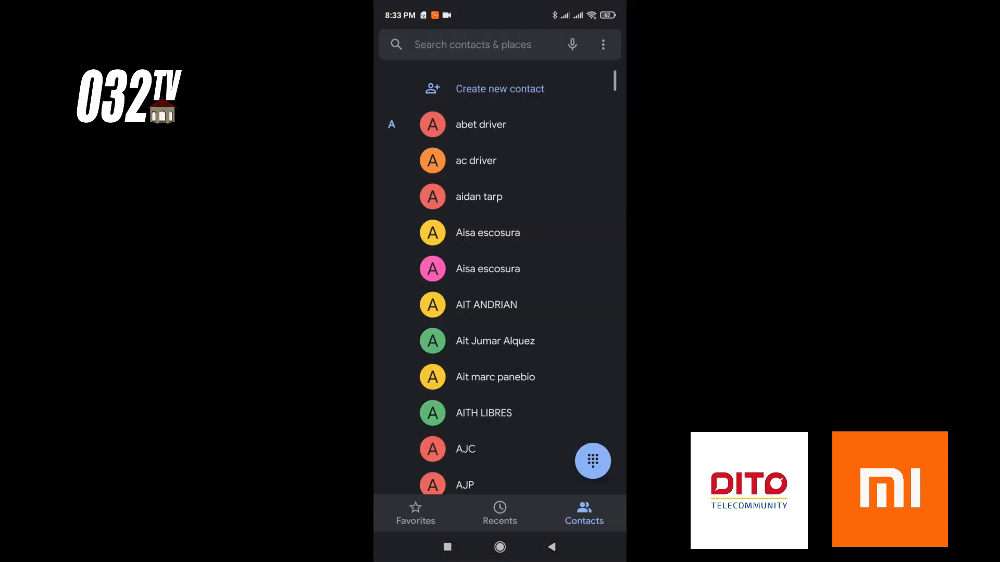
{"action": "left_click", "coordinate": [593, 461]}
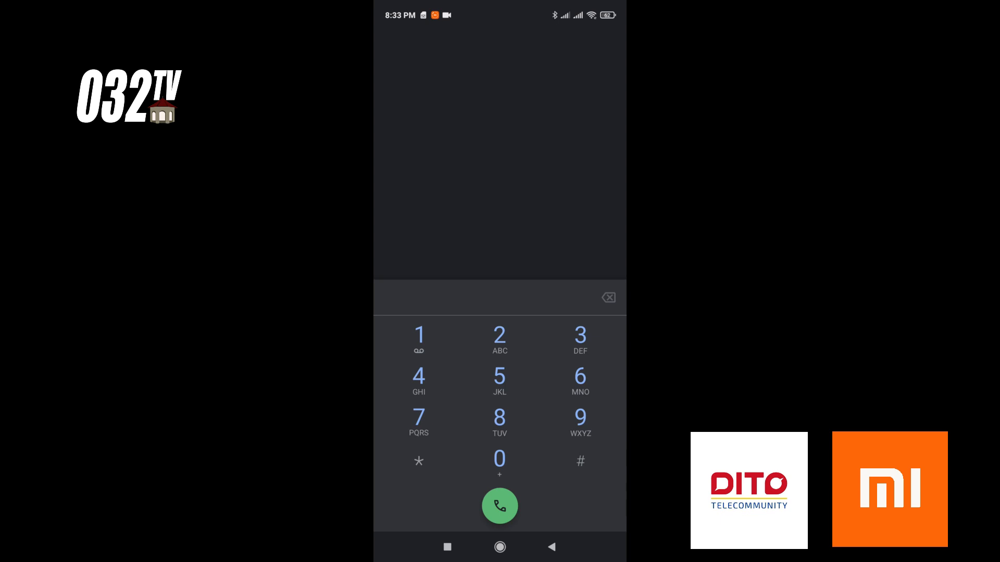
{"action": "left_click", "coordinate": [418, 460]}
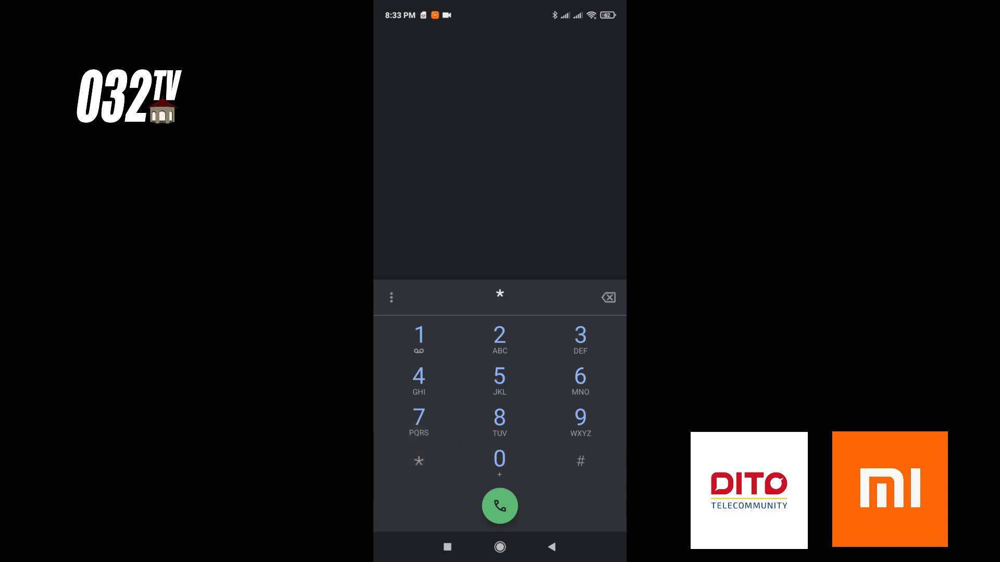
{"action": "left_click", "coordinate": [419, 461]}
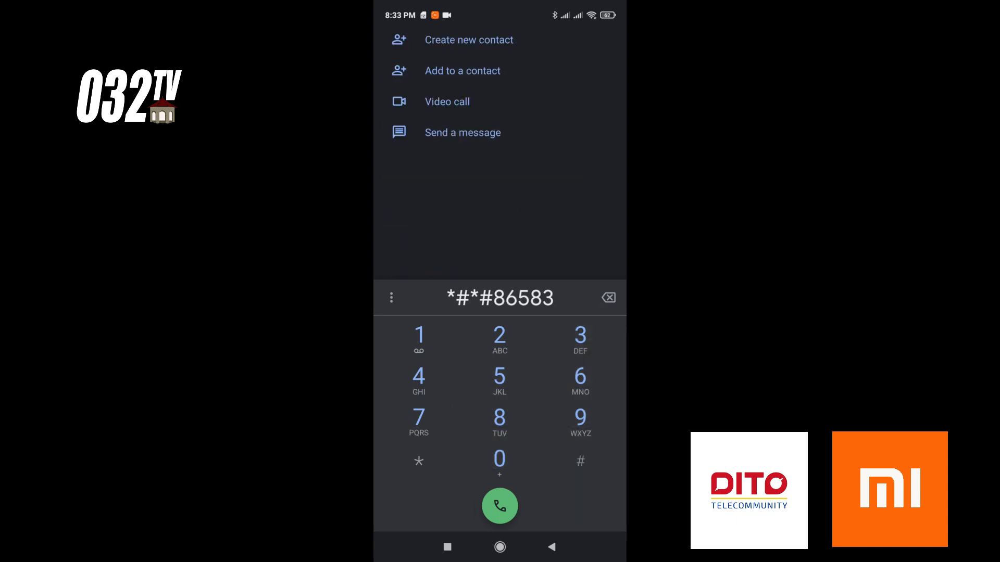
{"action": "left_click", "coordinate": [419, 461]}
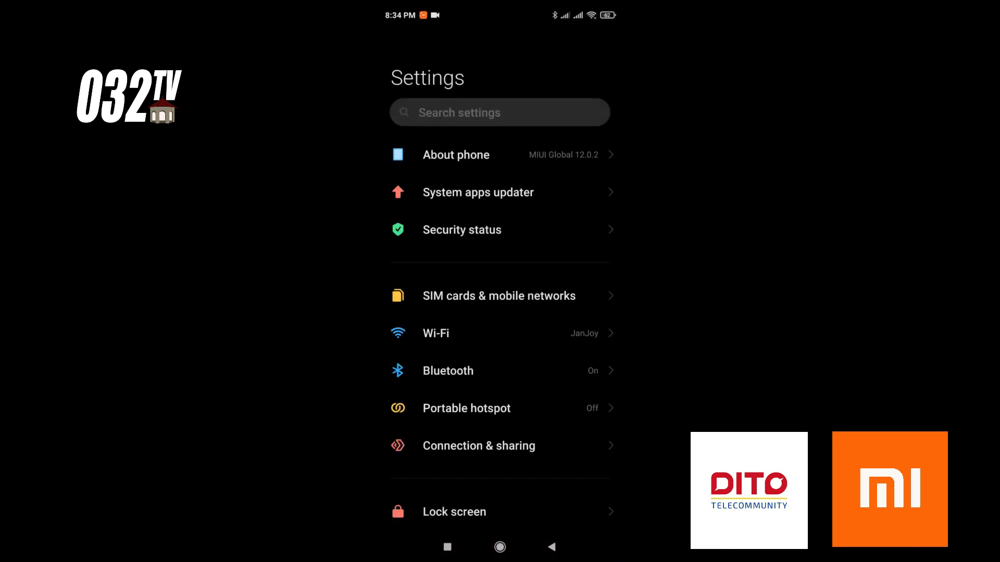
Step: Enable mobile data for the DITO SIM, switch Wi-Fi off, and move over to the browser
{"action": "left_click", "coordinate": [500, 294]}
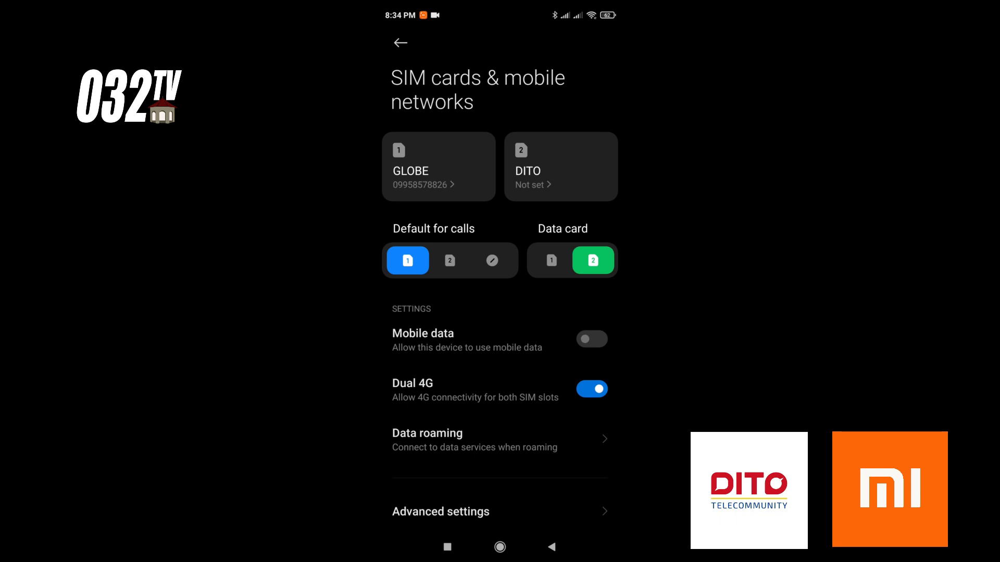
{"action": "left_click", "coordinate": [592, 338]}
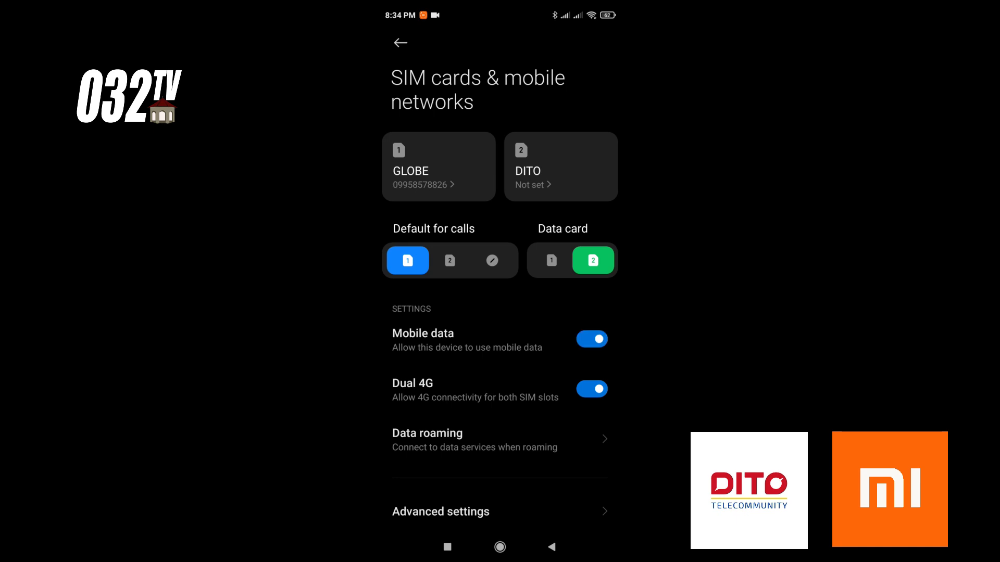
{"action": "left_click_drag", "start_coordinate": [500, 16], "coordinate": [499, 255]}
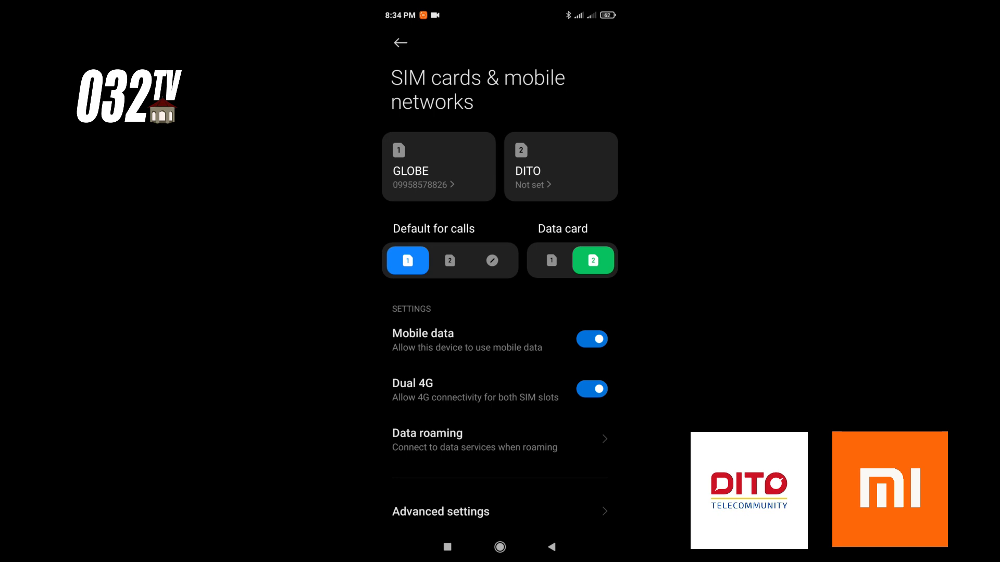
{"action": "left_click", "coordinate": [400, 43]}
{"action": "type", "text": "goo"}
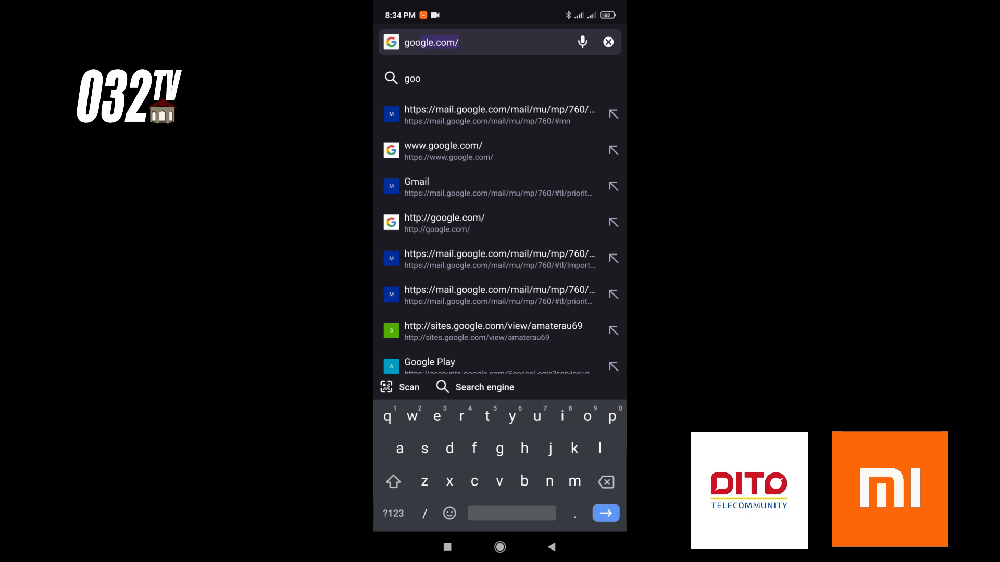
Step: Load google.com and retry, confirming the no-internet-connection error persists
{"action": "key", "text": "Enter"}
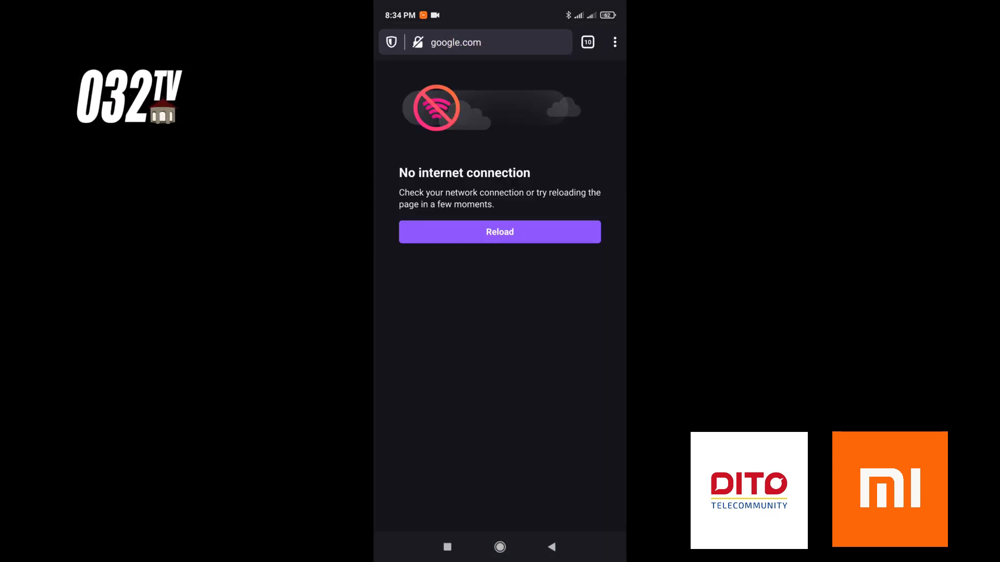
{"action": "left_click", "coordinate": [475, 42]}
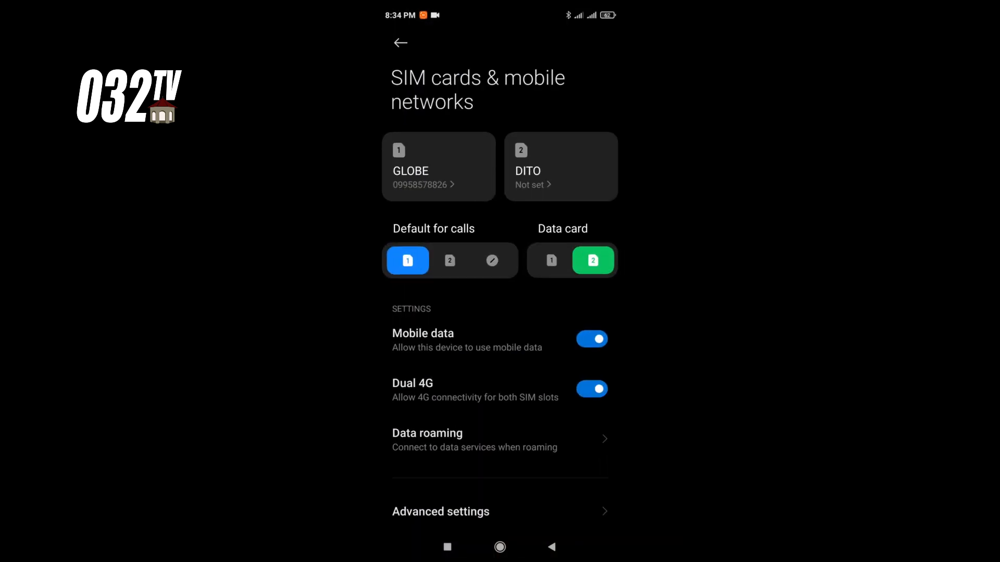
Step: Start a new access point for the DITO SIM named DITO
{"action": "left_click", "coordinate": [560, 166]}
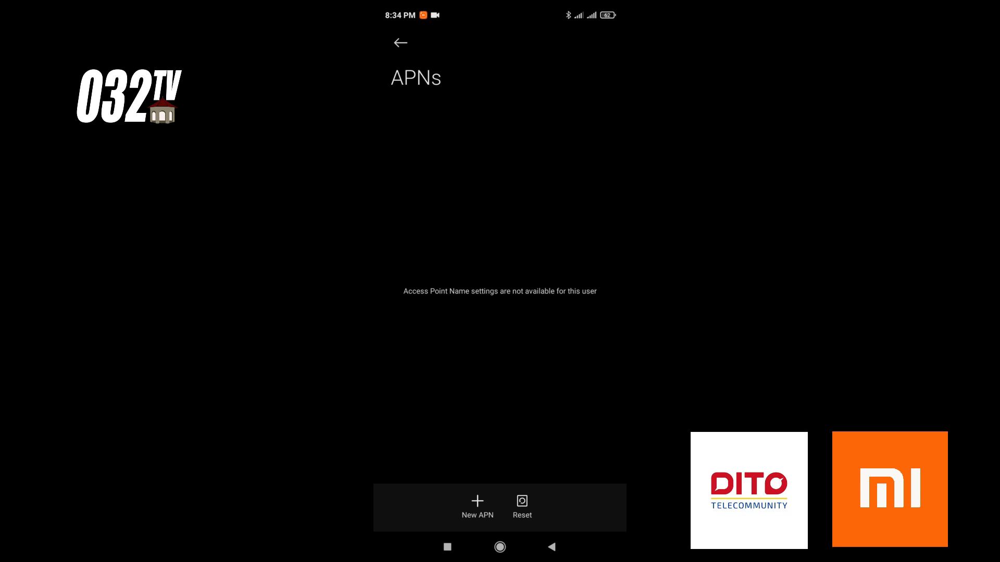
{"action": "left_click", "coordinate": [477, 507]}
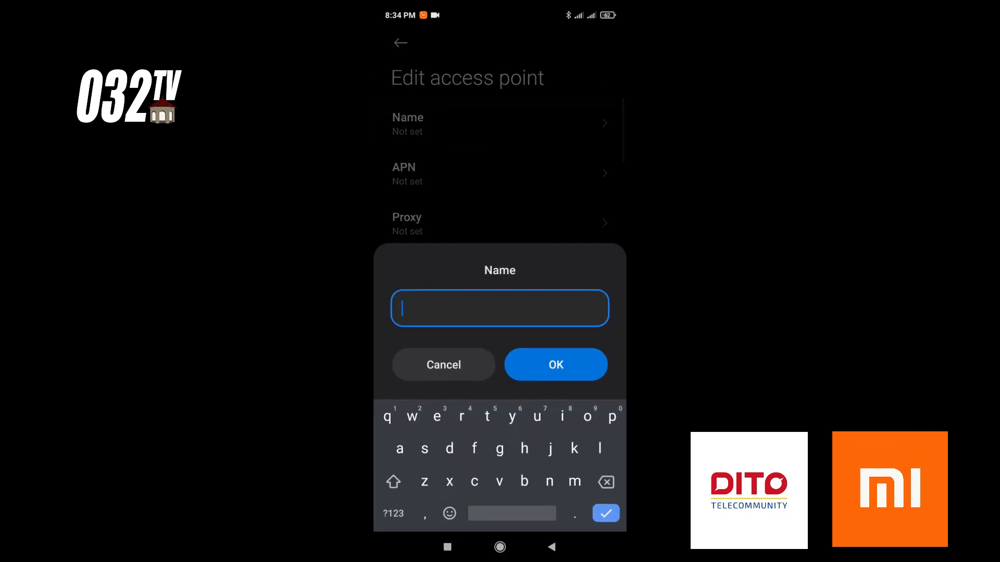
{"action": "type", "text": "DI"}
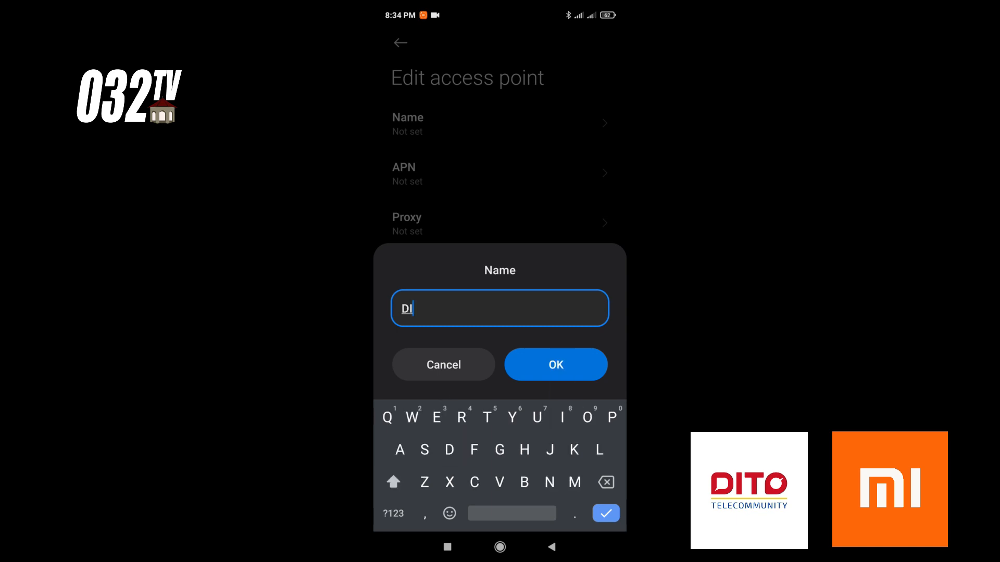
{"action": "left_click", "coordinate": [554, 364]}
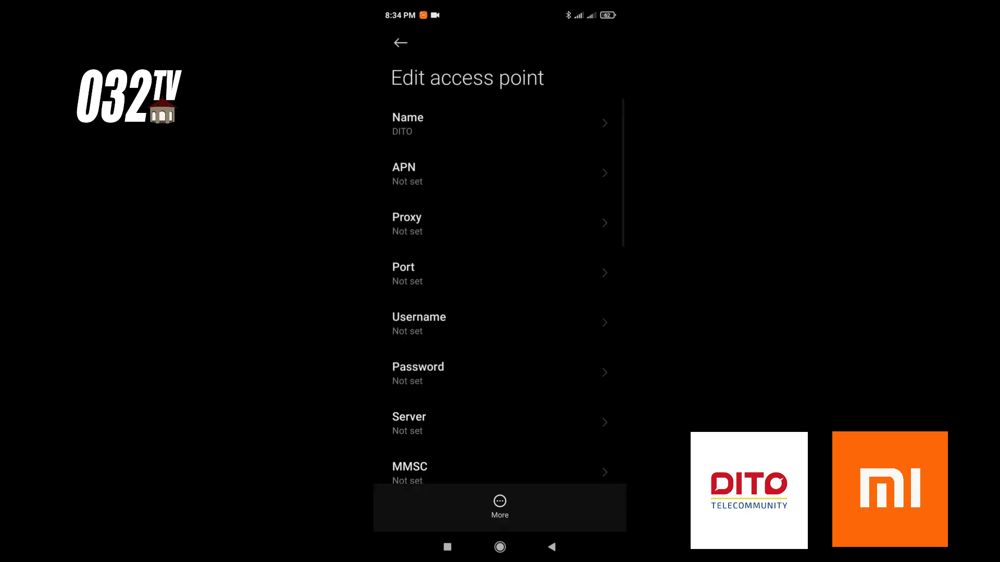
Step: Set the APN address to internet.dito.ph and save the new access point
{"action": "left_click", "coordinate": [499, 174]}
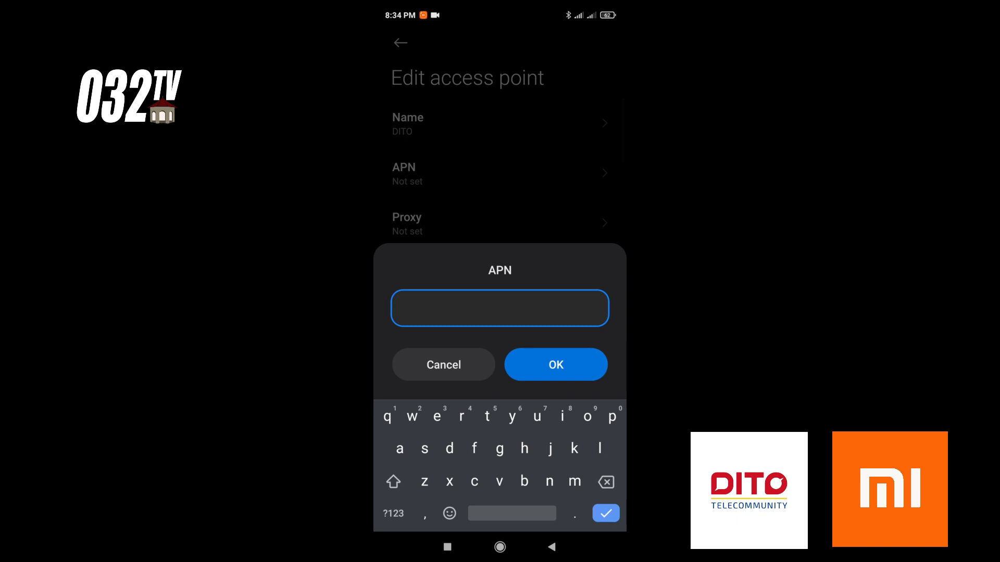
{"action": "type", "text": "internet."}
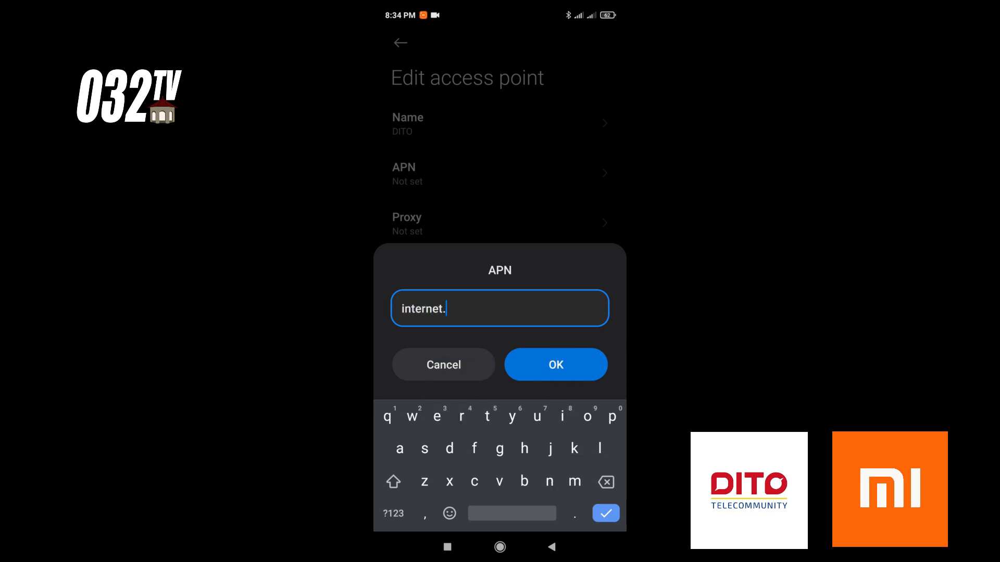
{"action": "type", "text": "dito.p"}
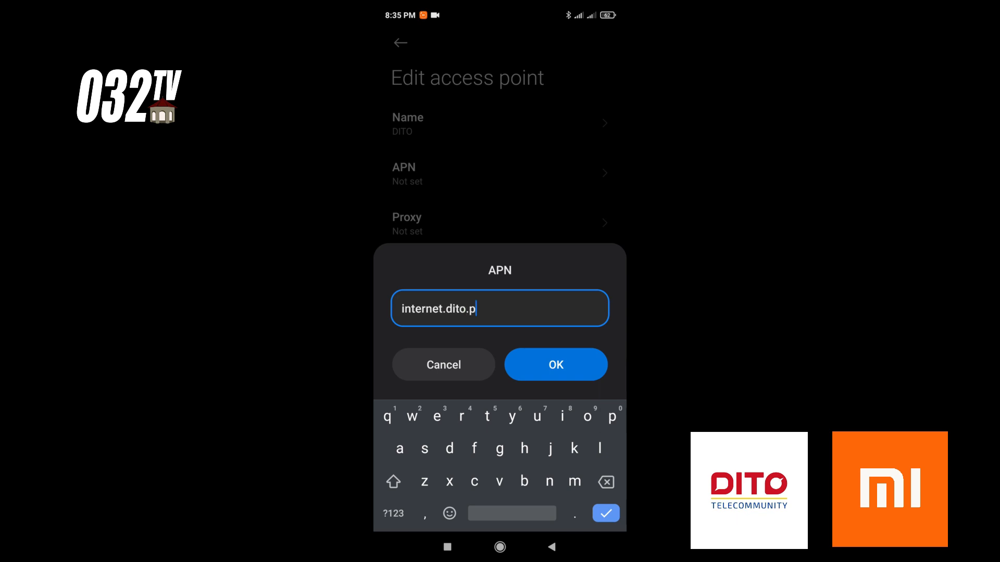
{"action": "left_click", "coordinate": [555, 364]}
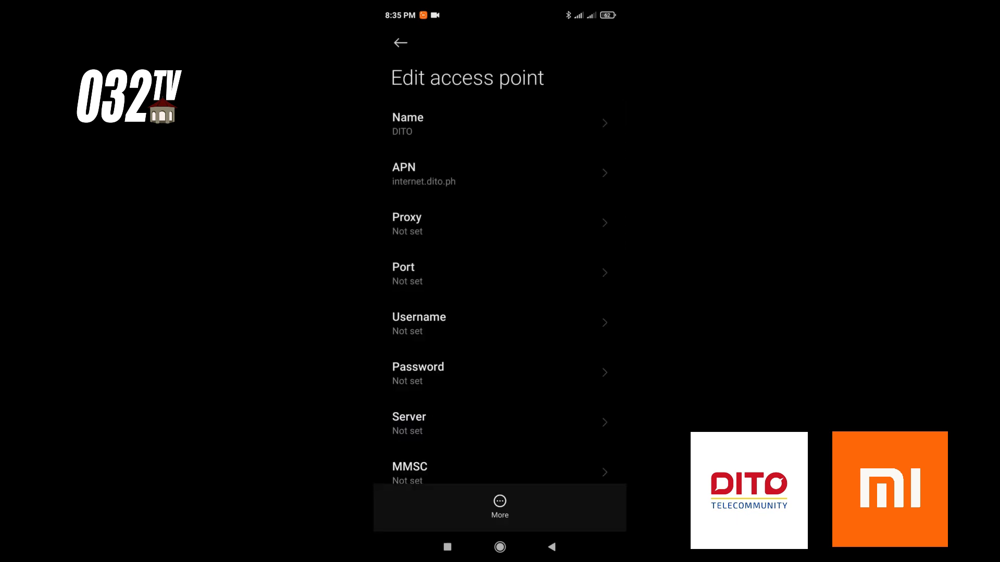
{"action": "left_click", "coordinate": [400, 43]}
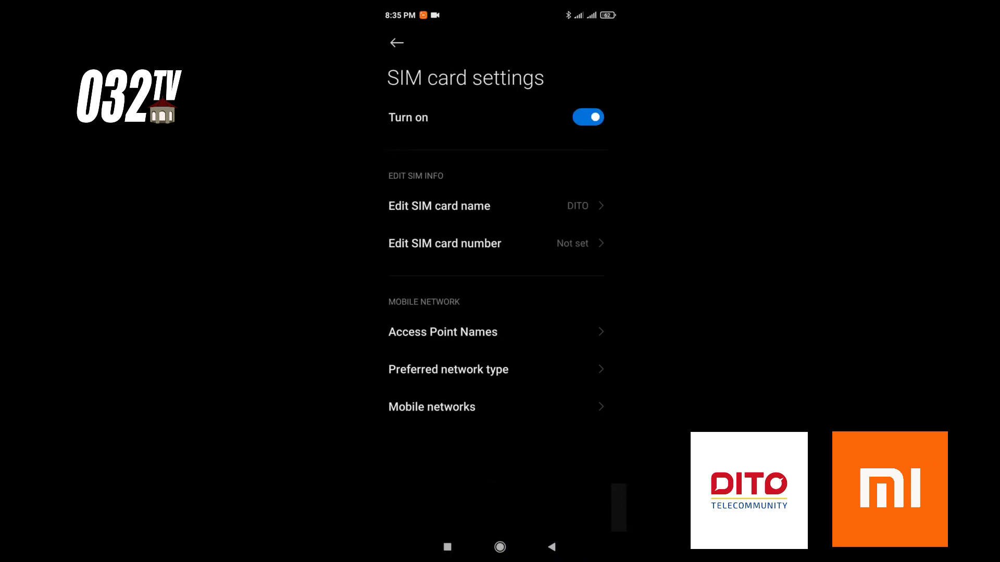
Step: Reload Google successfully over DITO mobile data, then head to speedtest.net
{"action": "left_click", "coordinate": [396, 42]}
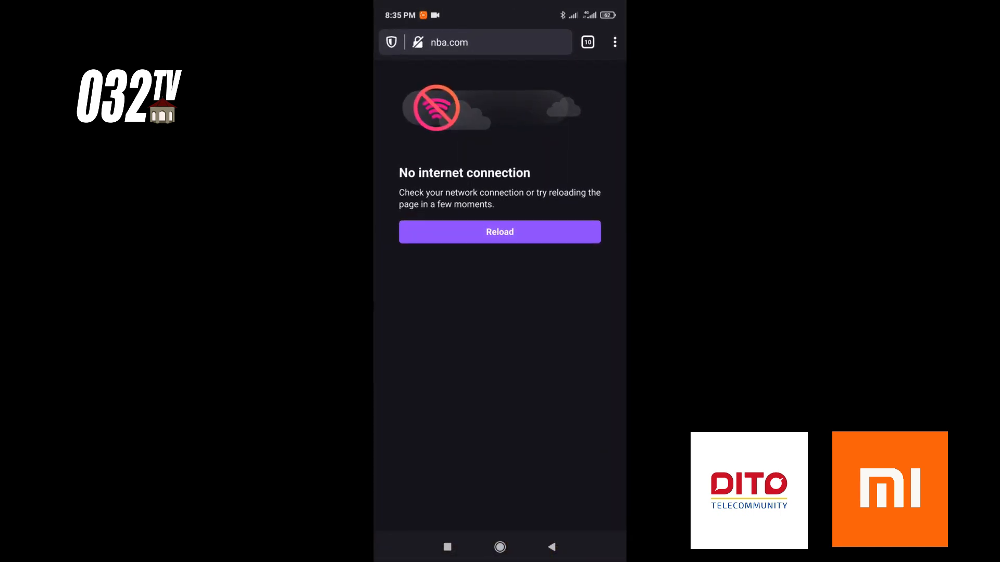
{"action": "left_click", "coordinate": [475, 42]}
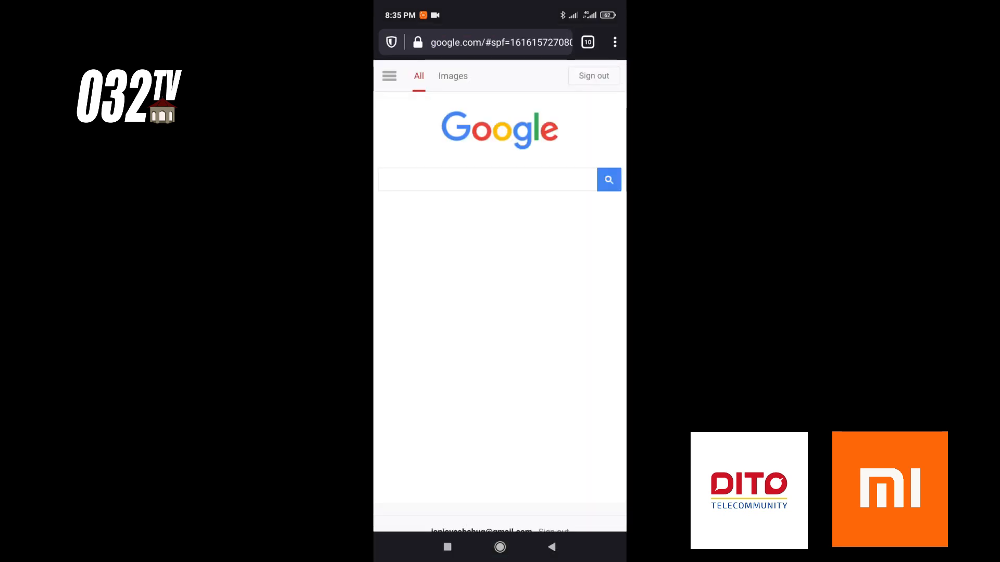
{"action": "left_click", "coordinate": [498, 42]}
{"action": "type", "text": "speedtest.net"}
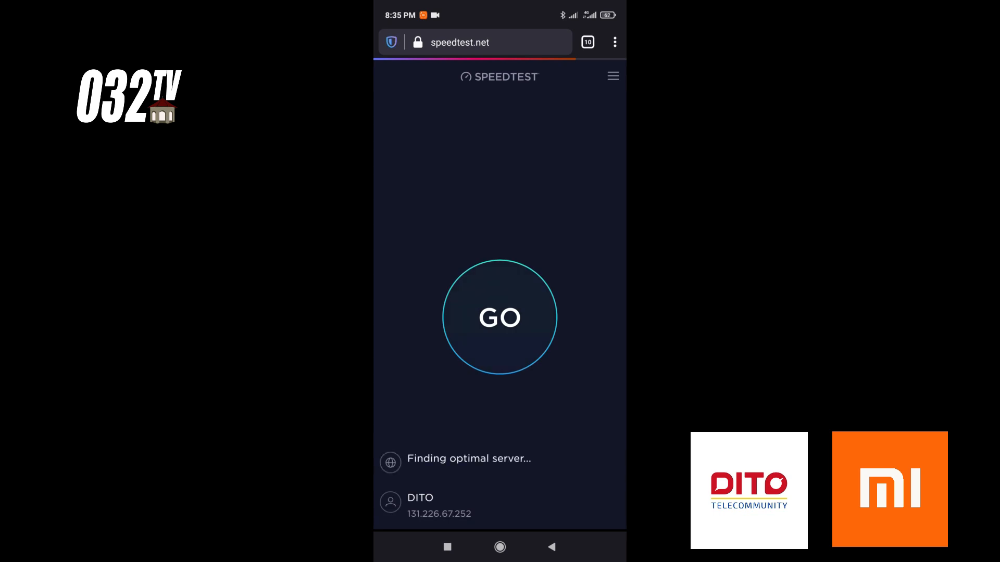
Step: Start the Speedtest run with GO on the DITO connection
{"action": "left_click", "coordinate": [500, 318]}
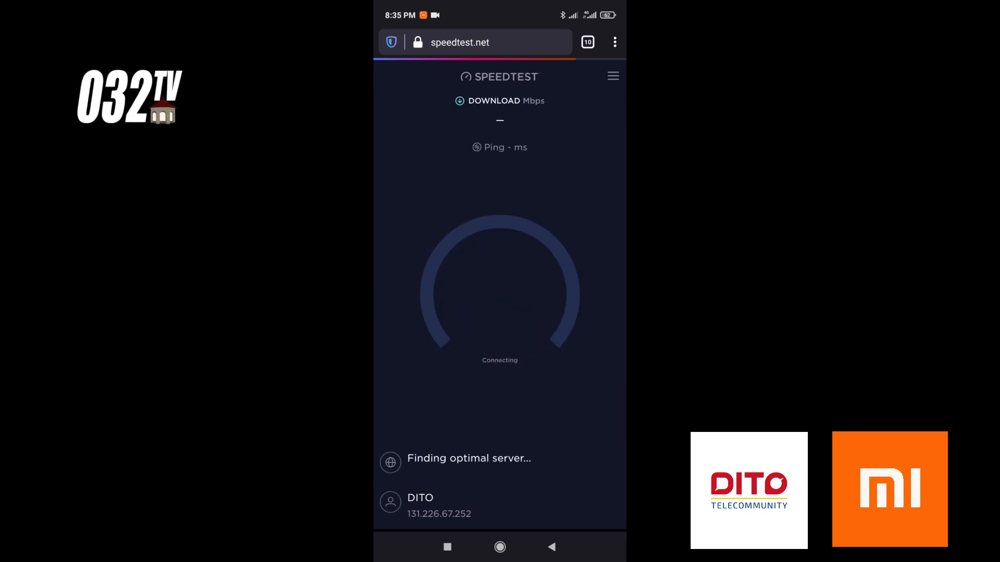